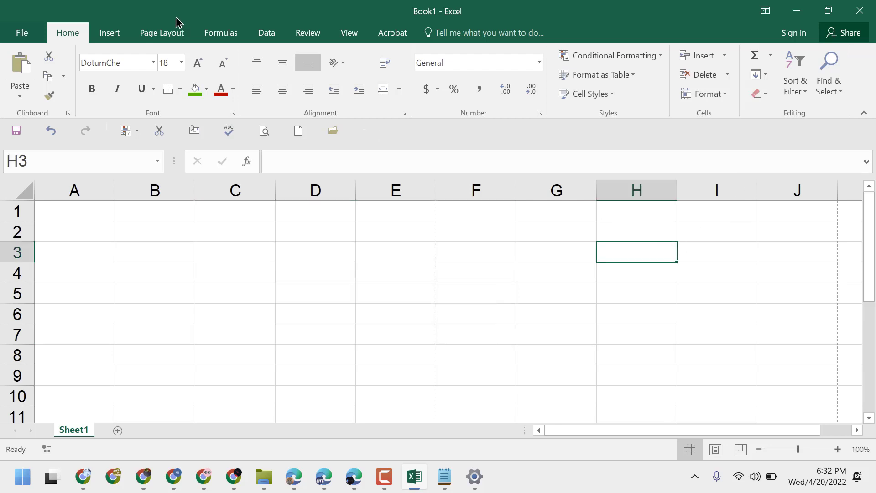
Show the Equation and Symbol choices under Insert > Symbols
{"action": "left_click", "coordinate": [109, 32]}
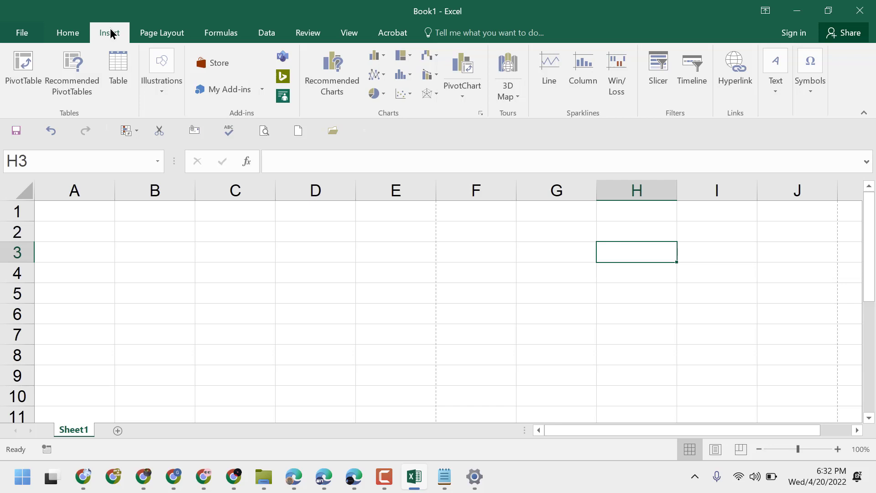
{"action": "mouse_move", "coordinate": [809, 72]}
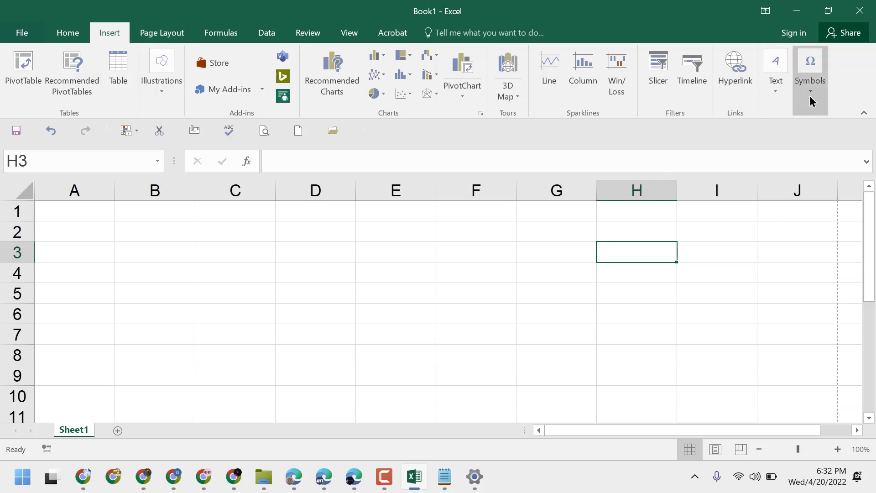
{"action": "left_click", "coordinate": [809, 70]}
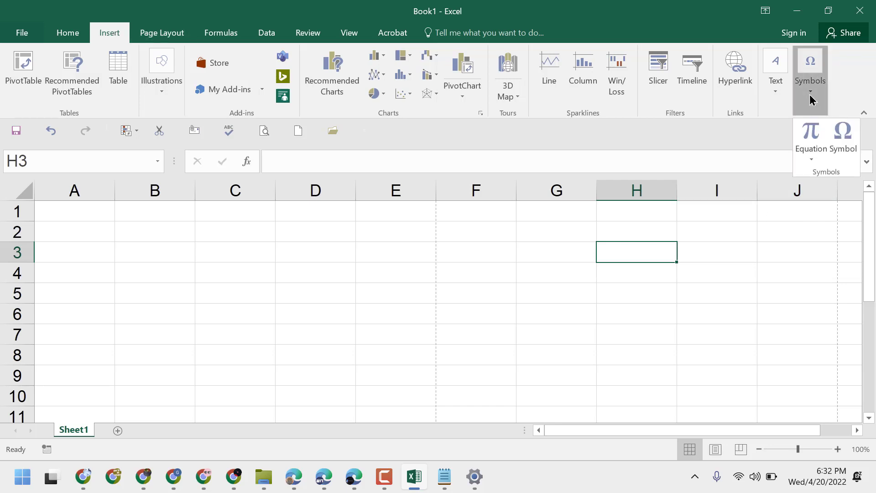
{"action": "mouse_move", "coordinate": [843, 131]}
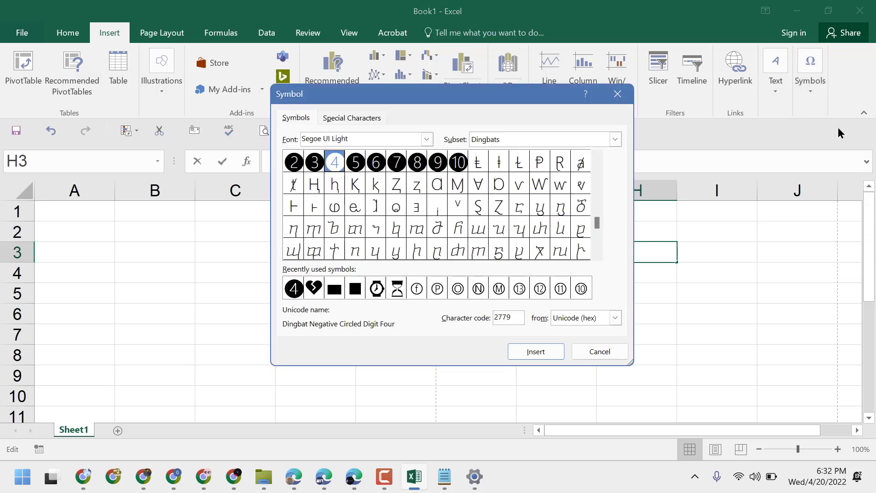
{"action": "mouse_move", "coordinate": [500, 142]}
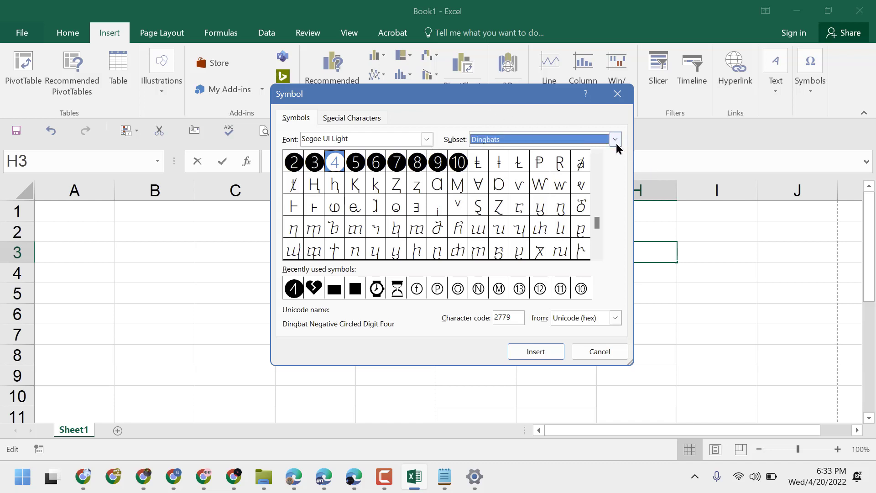
Filter the Symbol dialog to the Currency Symbols subset
{"action": "left_click", "coordinate": [613, 139]}
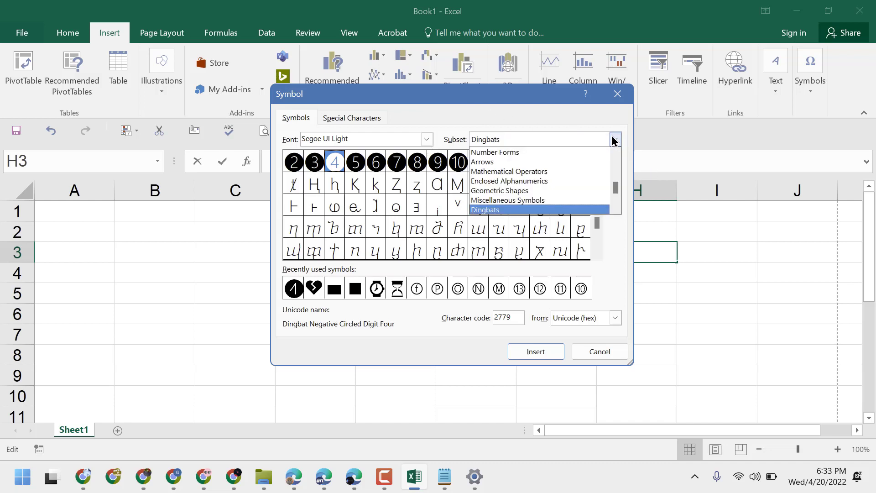
{"action": "mouse_move", "coordinate": [560, 171]}
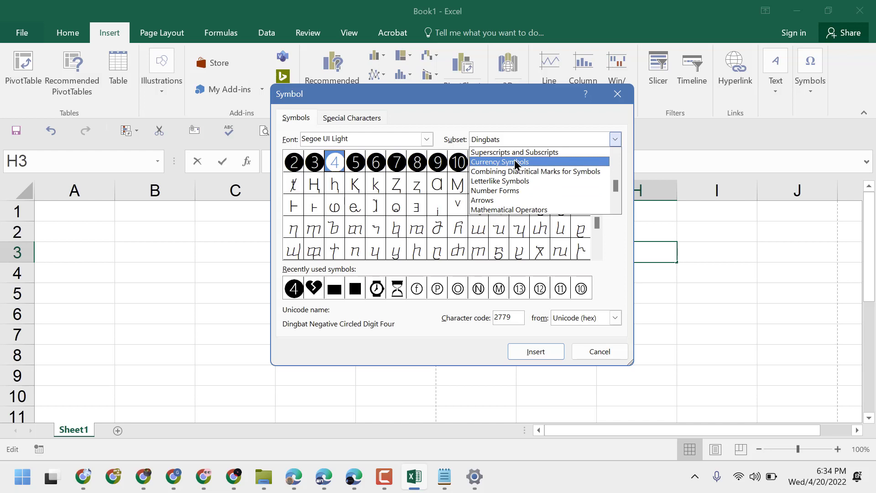
{"action": "left_click", "coordinate": [498, 162]}
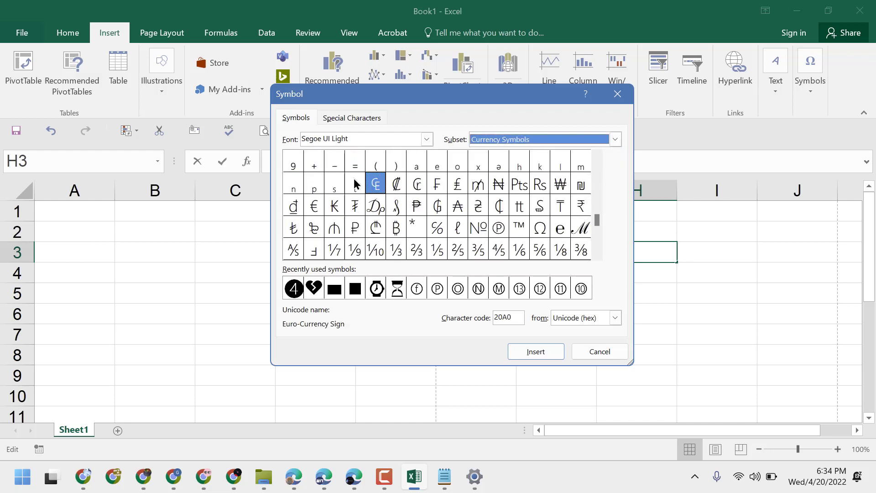
Insert the Peso Sign (20B1, Unicode hex) into cell H3
{"action": "left_click", "coordinate": [416, 206]}
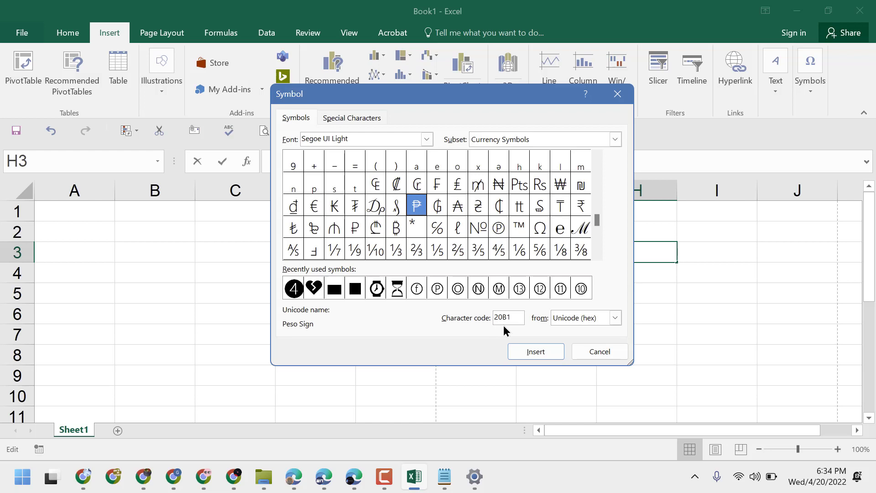
{"action": "mouse_move", "coordinate": [486, 312]}
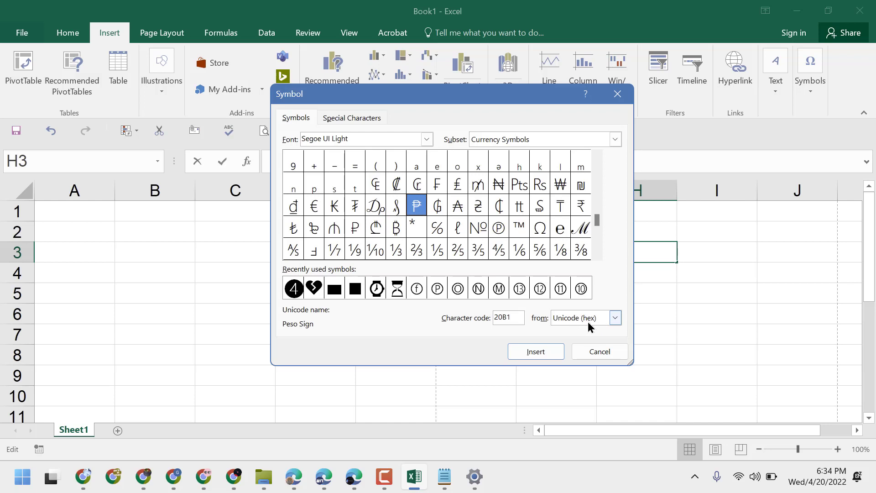
{"action": "left_click", "coordinate": [614, 317]}
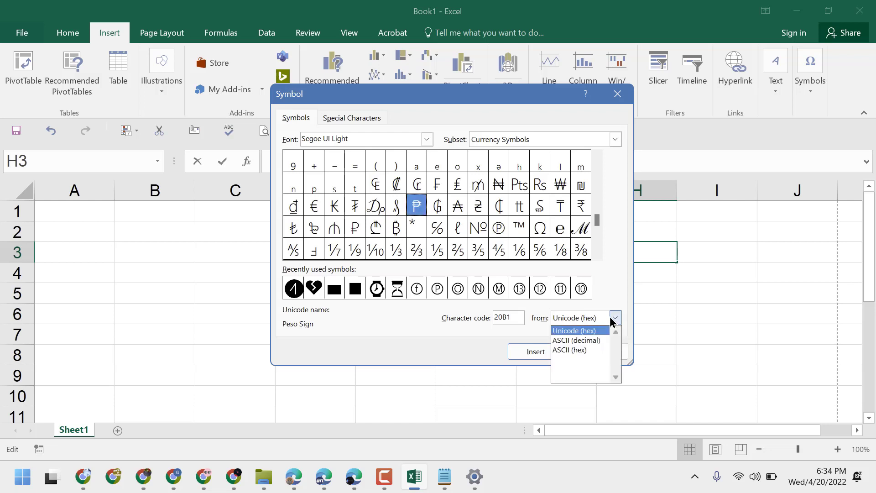
{"action": "left_click", "coordinate": [580, 330]}
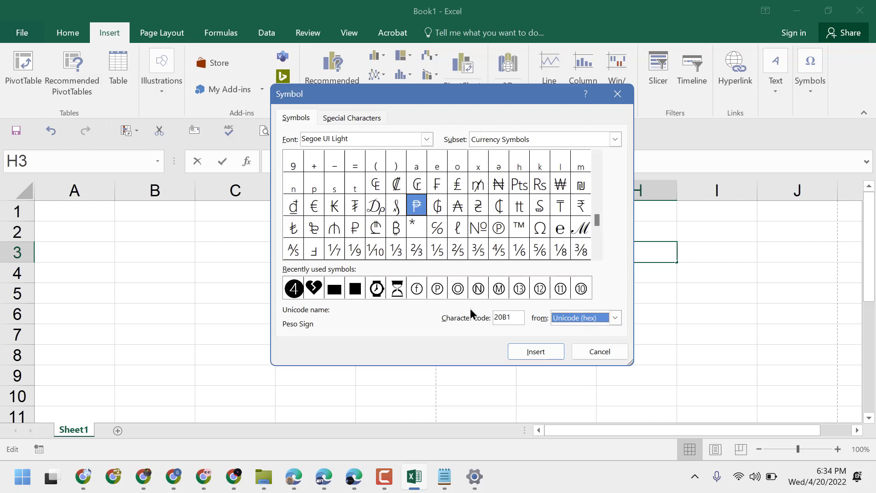
{"action": "left_click", "coordinate": [535, 352]}
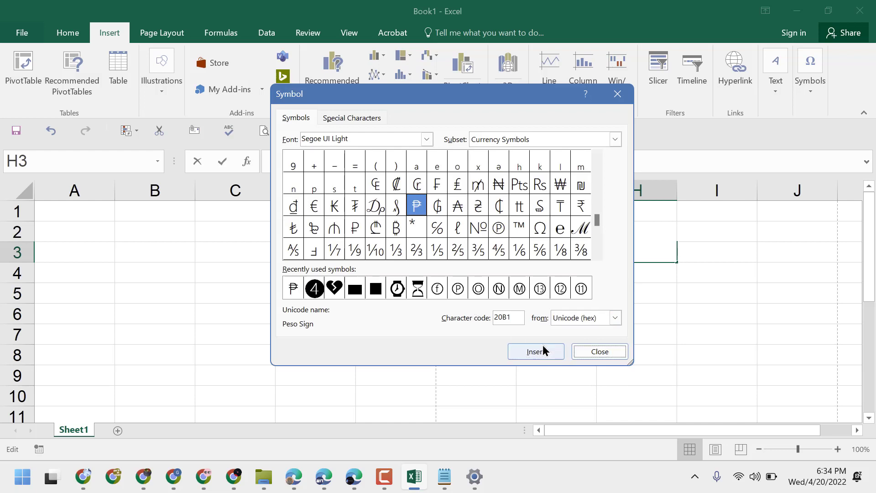
Close the Symbol dialog and select cell D3
{"action": "left_click", "coordinate": [598, 350]}
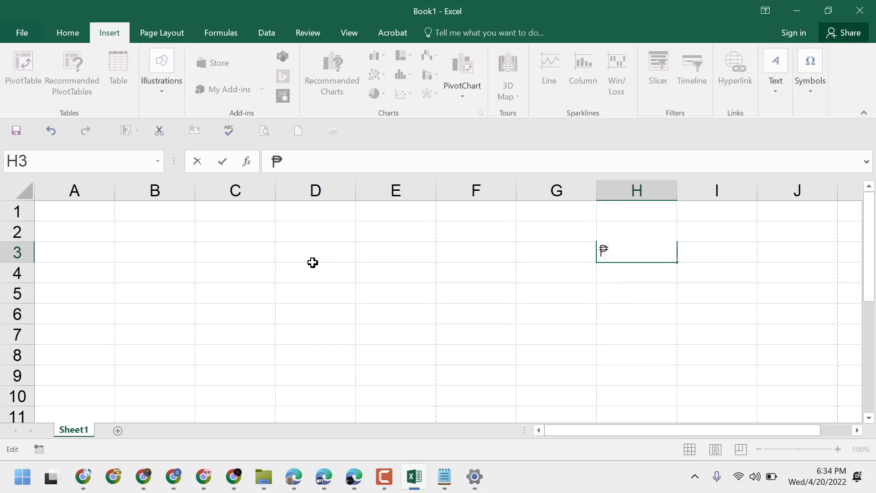
{"action": "left_click", "coordinate": [314, 254]}
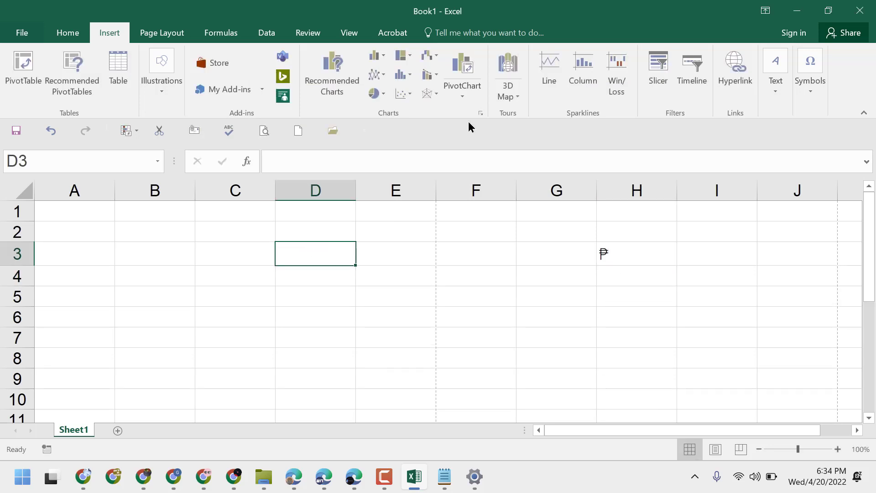
{"action": "mouse_move", "coordinate": [809, 73]}
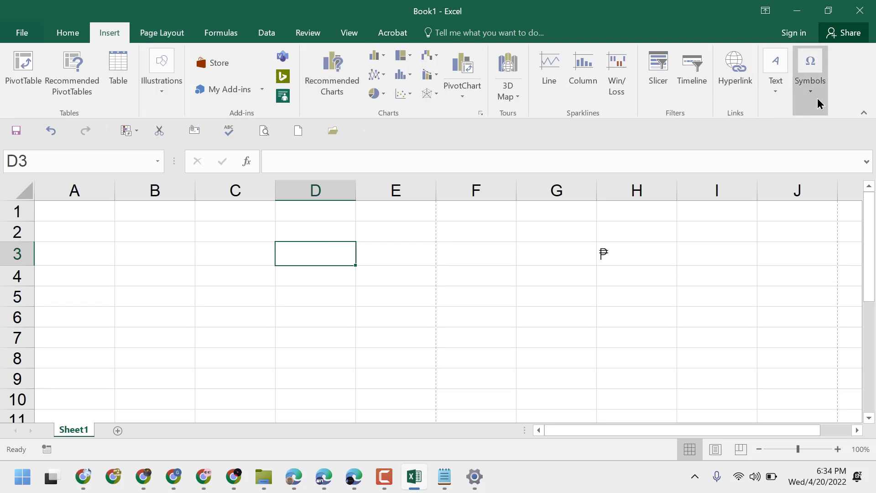
Add a second Peso Sign to D3, then return to the Home ribbon
{"action": "left_click", "coordinate": [809, 65]}
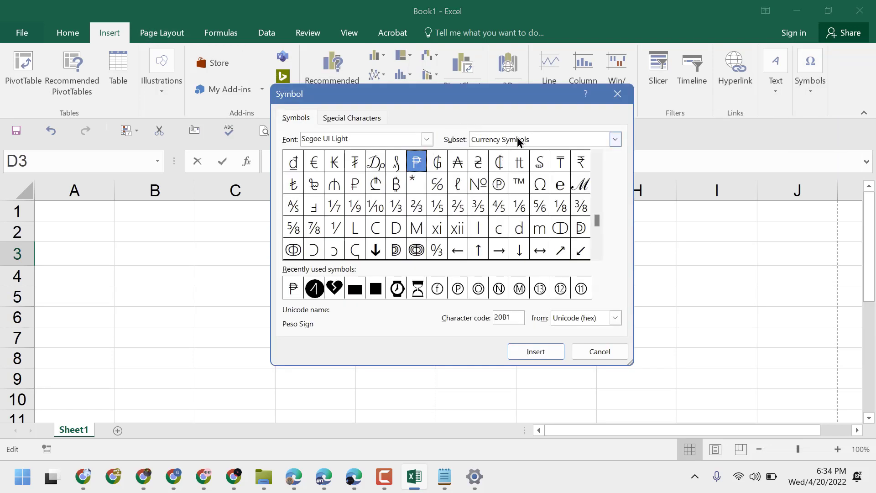
{"action": "mouse_move", "coordinate": [366, 134]}
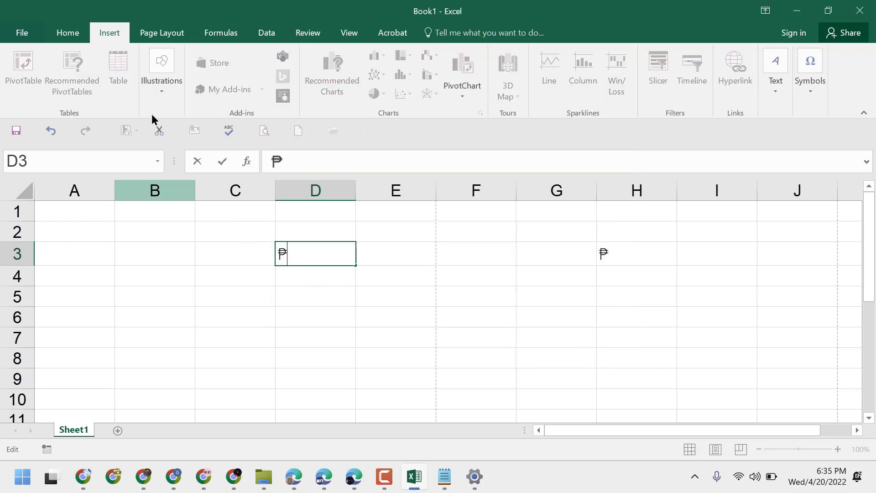
{"action": "left_click", "coordinate": [68, 33]}
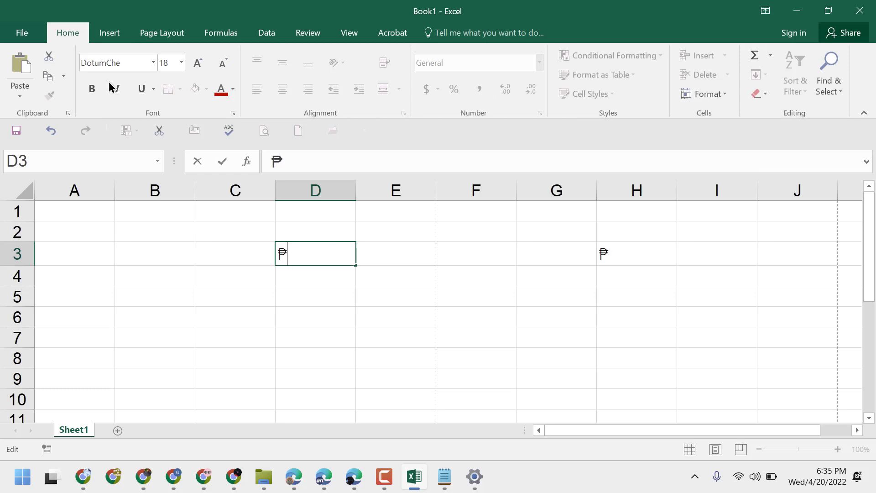
{"action": "mouse_move", "coordinate": [91, 89]}
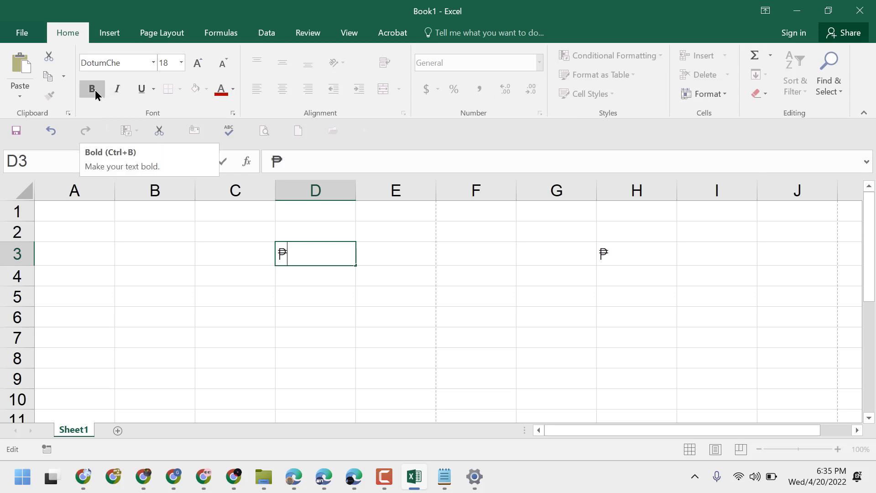